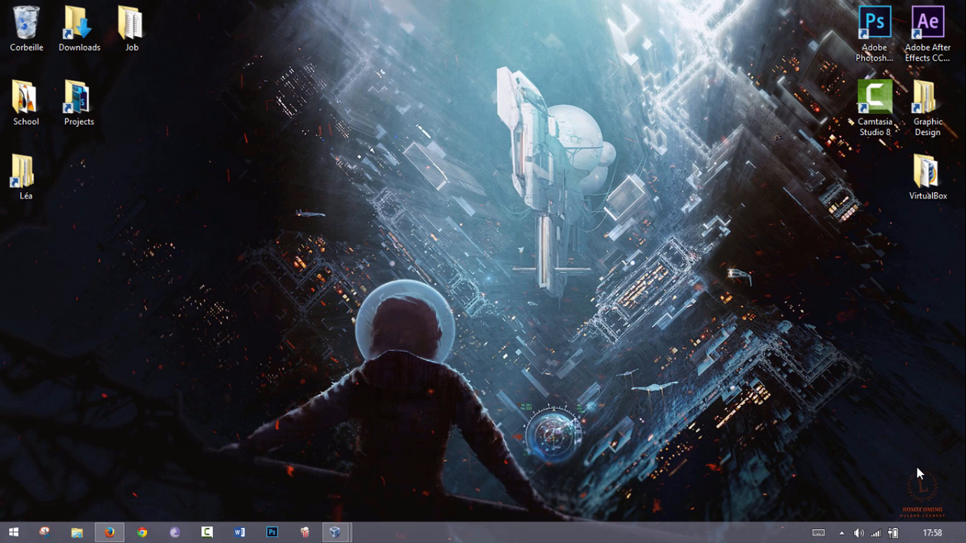
mouse_move(356, 516)
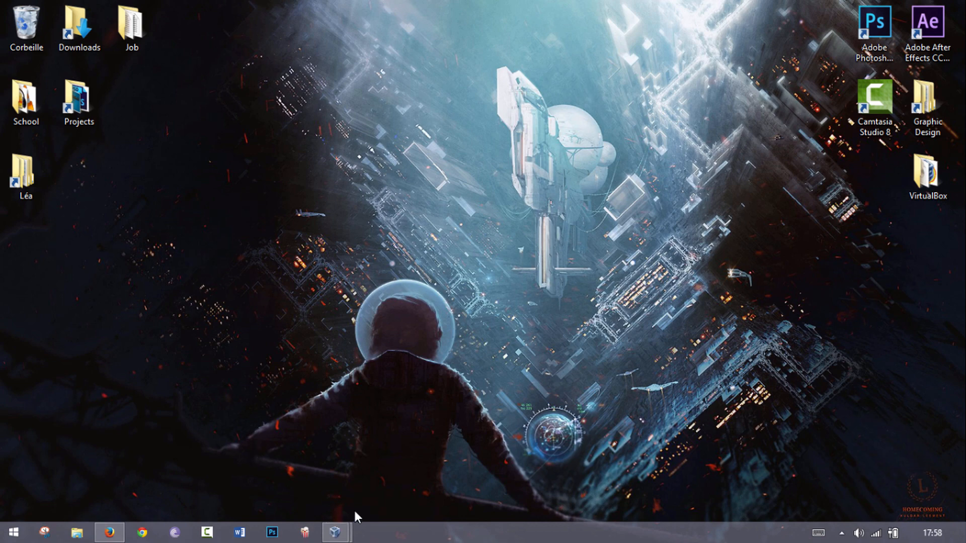
Restore the running Windows 10 VM window from the host taskbar.
click(336, 531)
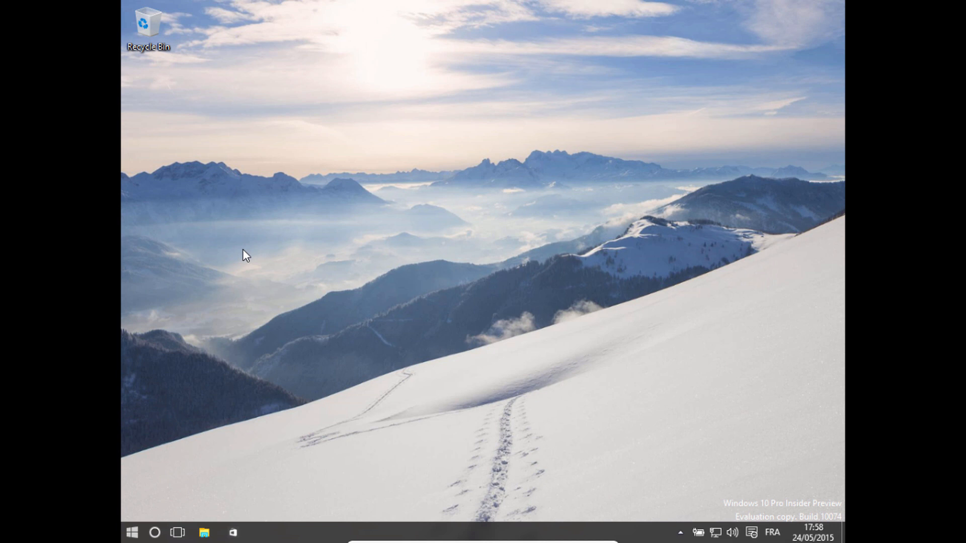
mouse_move(55, 253)
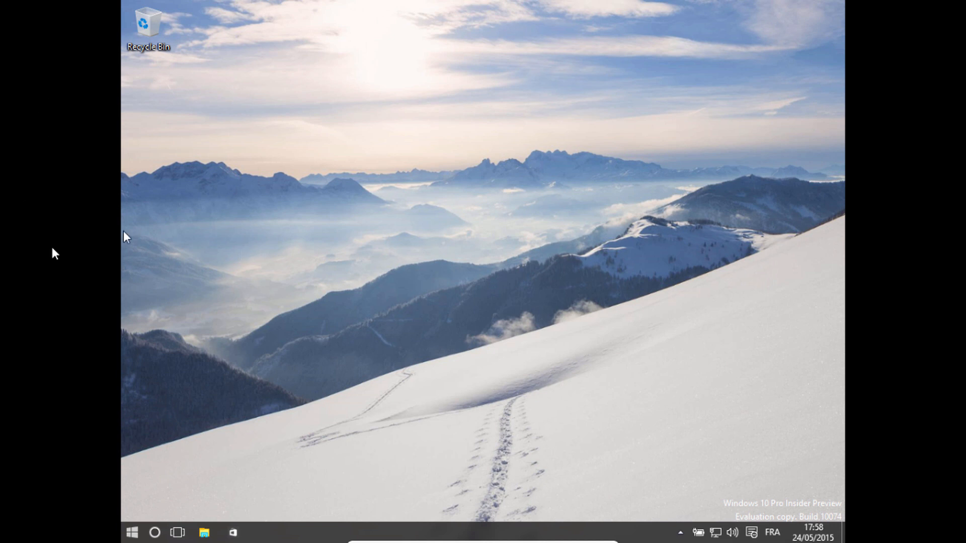
mouse_move(291, 255)
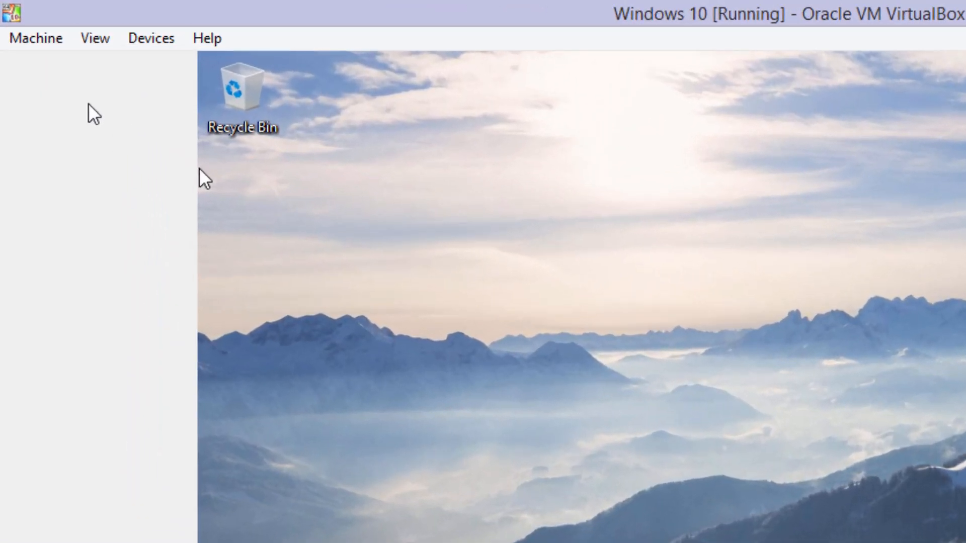
Insert the Guest Additions CD image into the guest via the Devices menu.
click(95, 37)
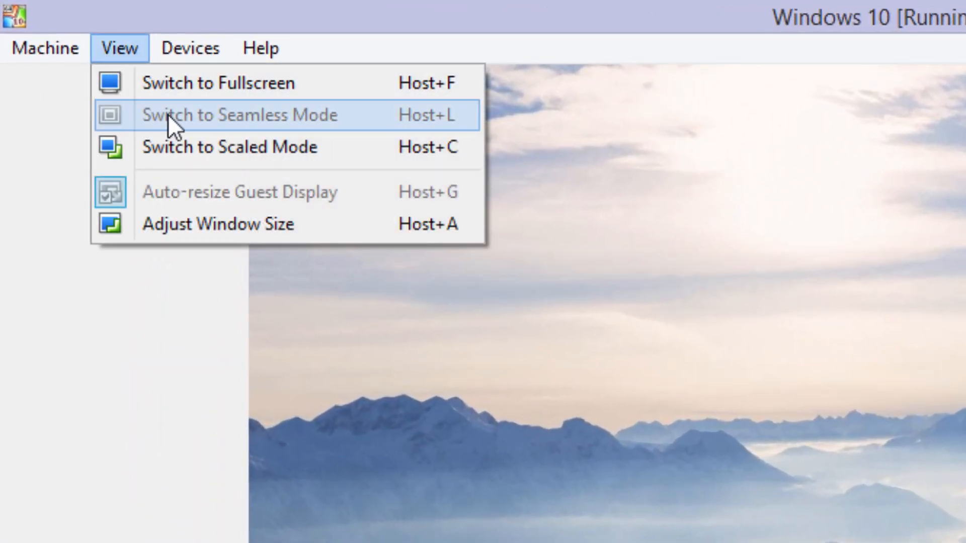
mouse_move(224, 123)
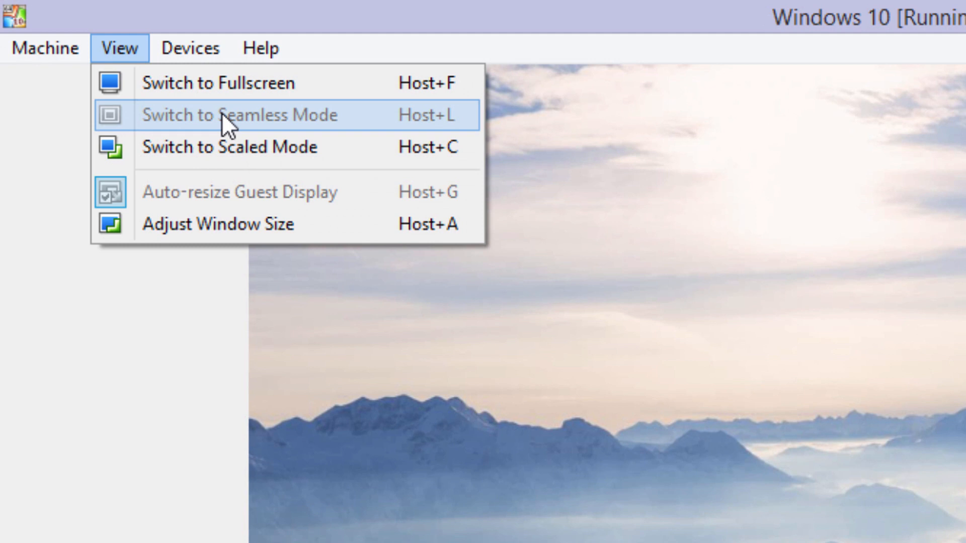
click(190, 48)
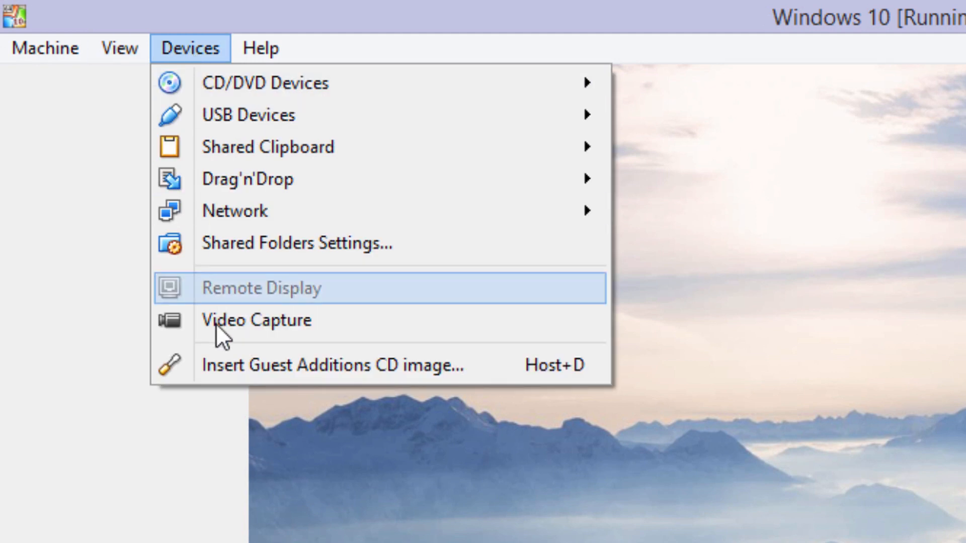
mouse_move(287, 364)
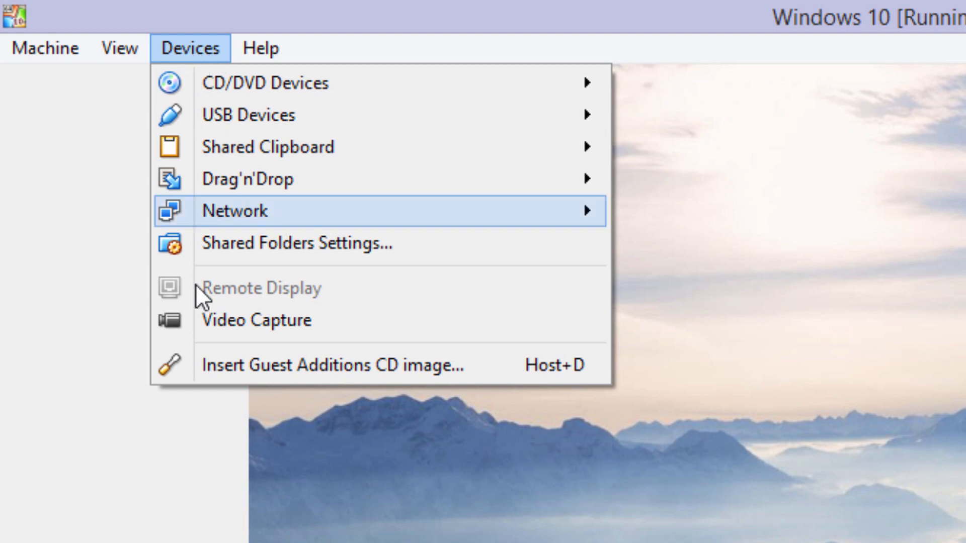
mouse_move(308, 365)
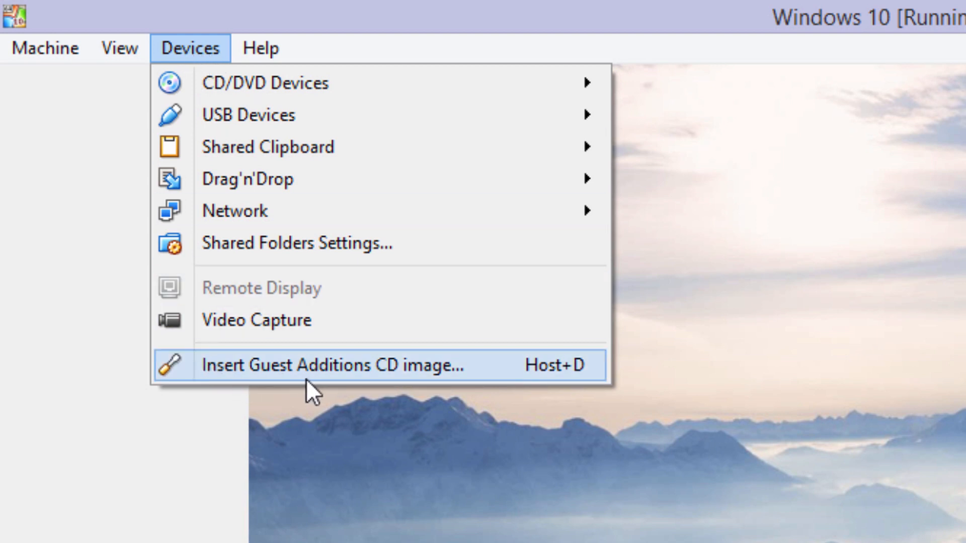
mouse_move(341, 377)
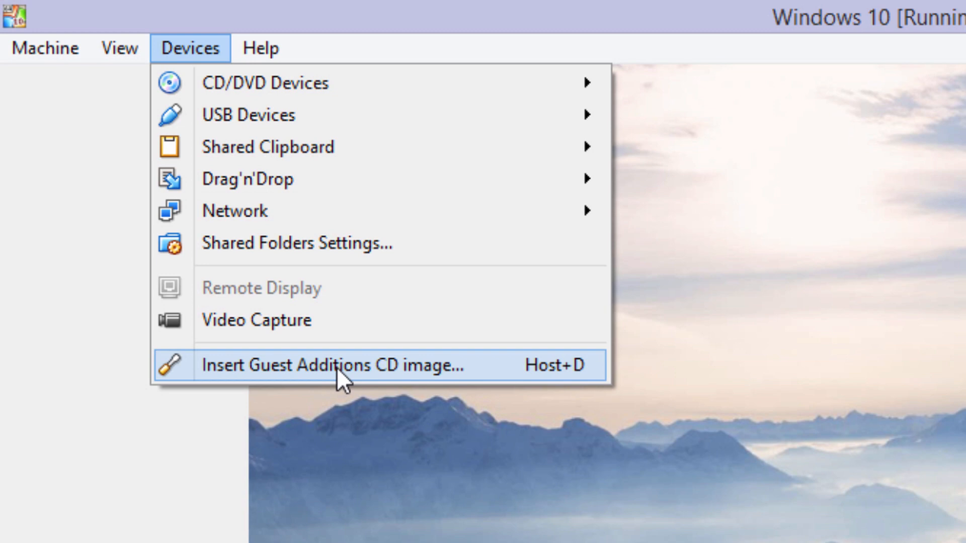
click(331, 364)
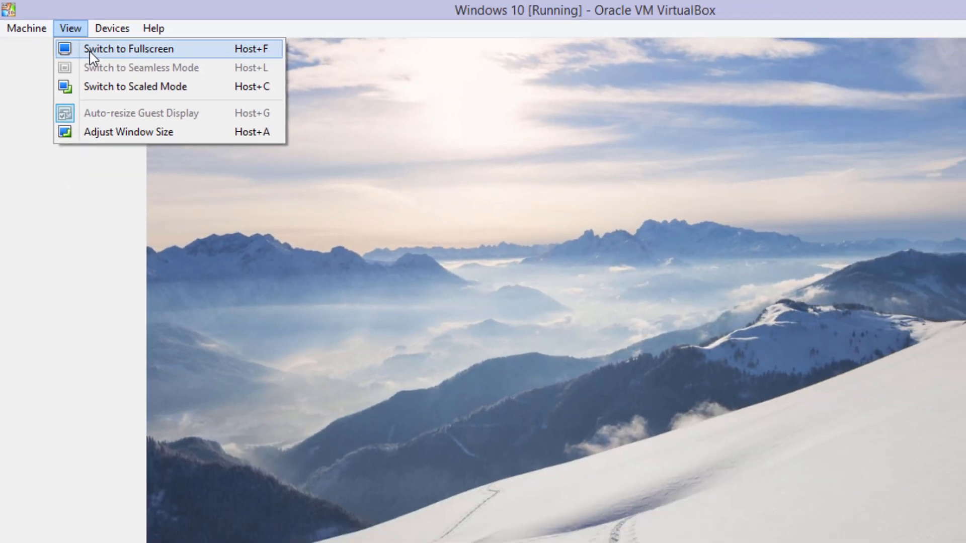
Switch to full screen and browse File Explorer to the VirtualBox Guest Additions CD drive.
click(128, 49)
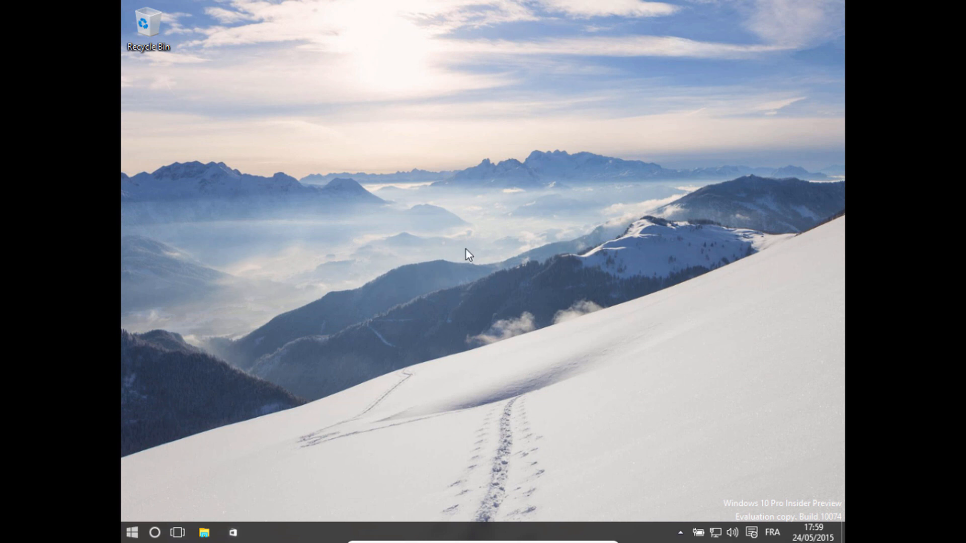
mouse_move(132, 532)
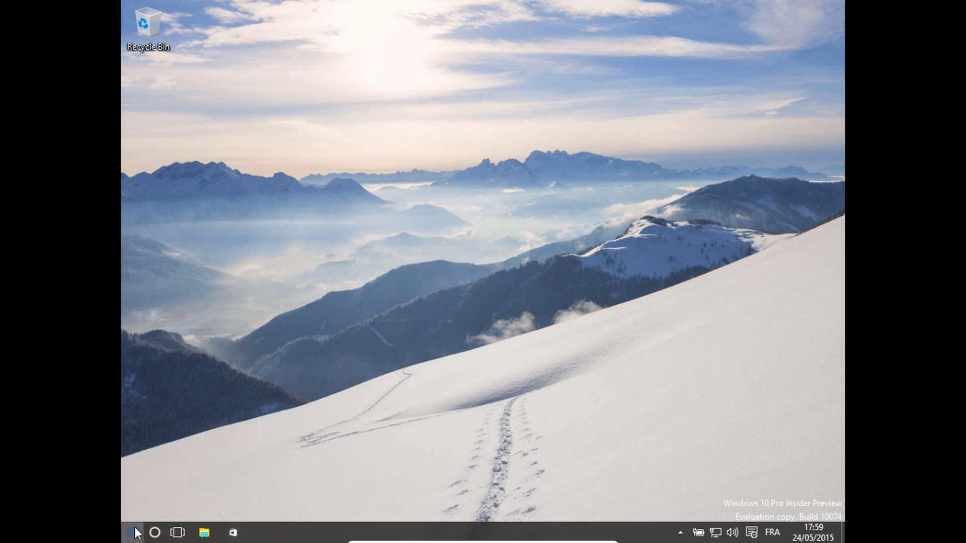
click(132, 532)
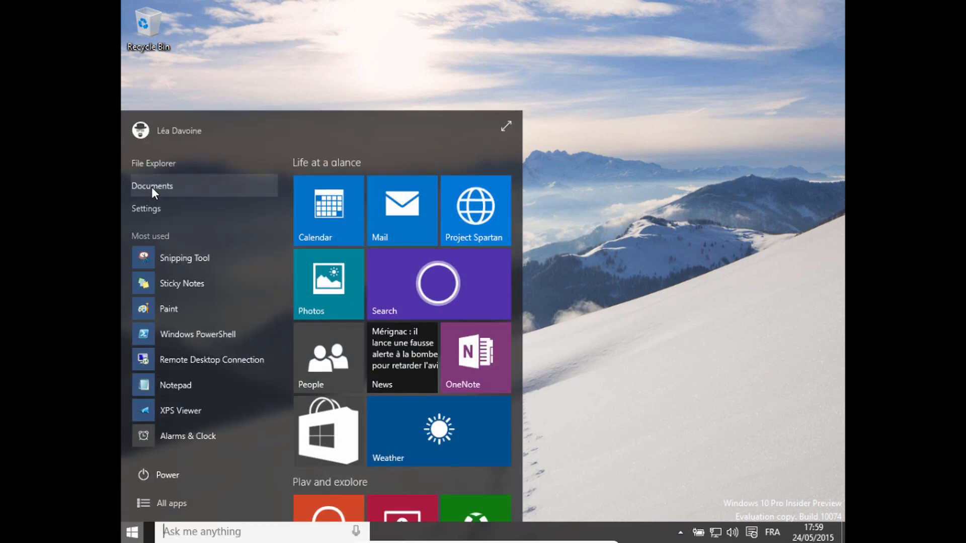
click(152, 185)
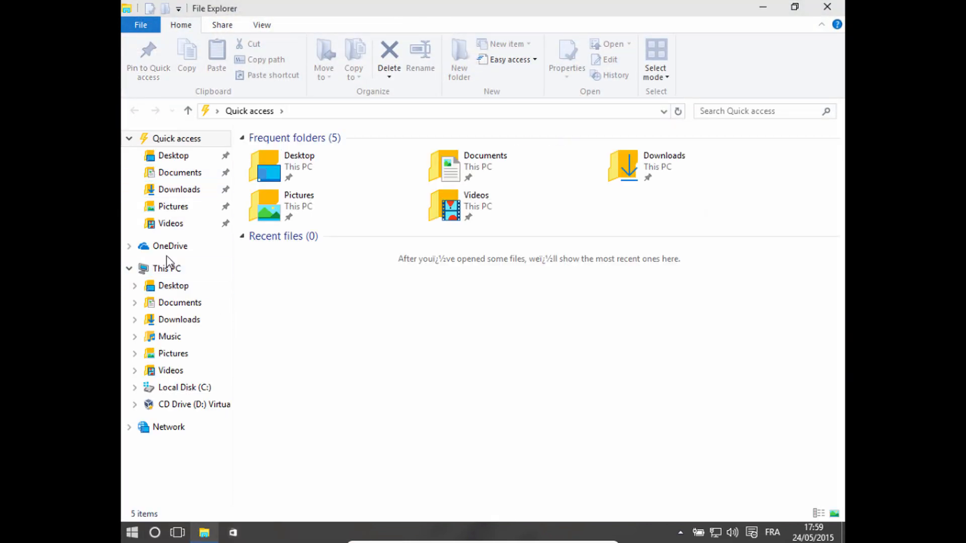
click(166, 268)
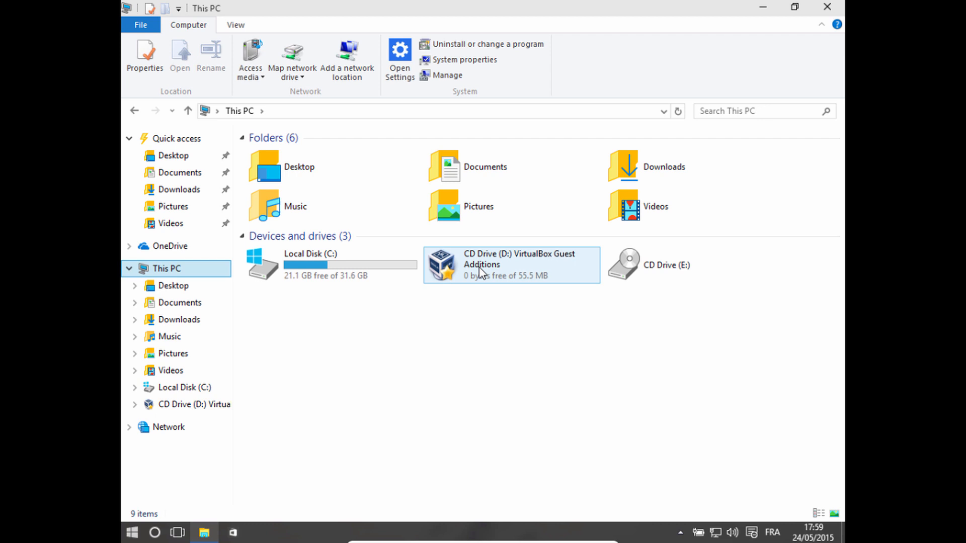
click(510, 264)
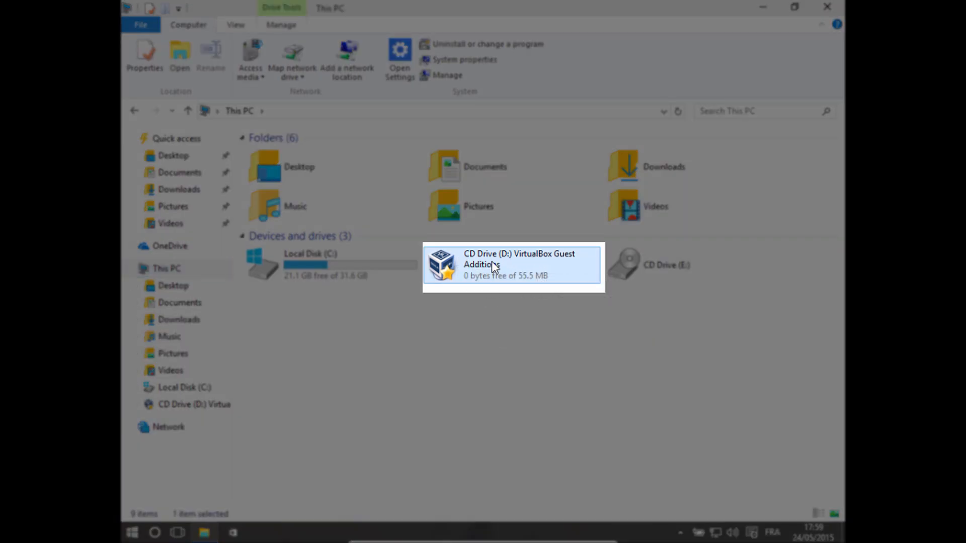
double_click(511, 265)
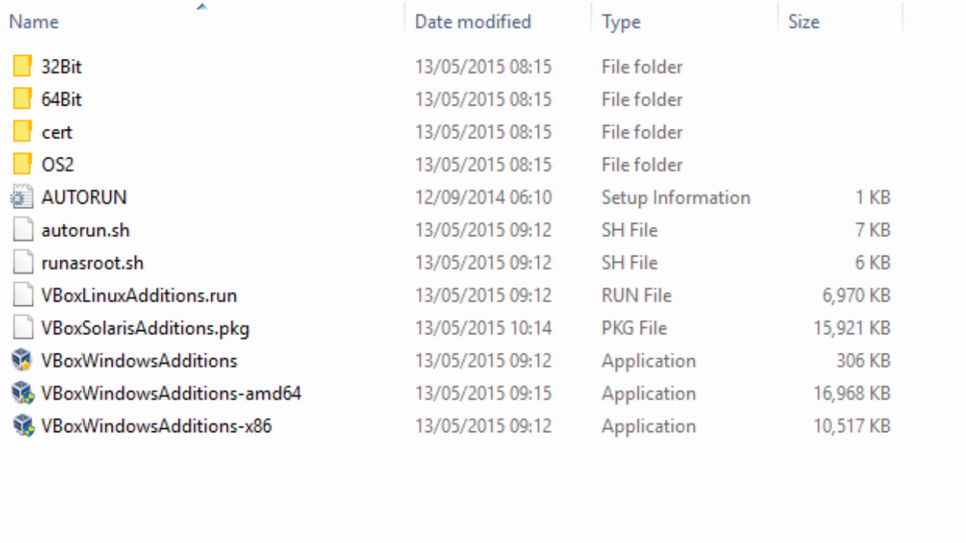
Run the VBoxWindowsAdditions installer from the disc contents.
click(139, 361)
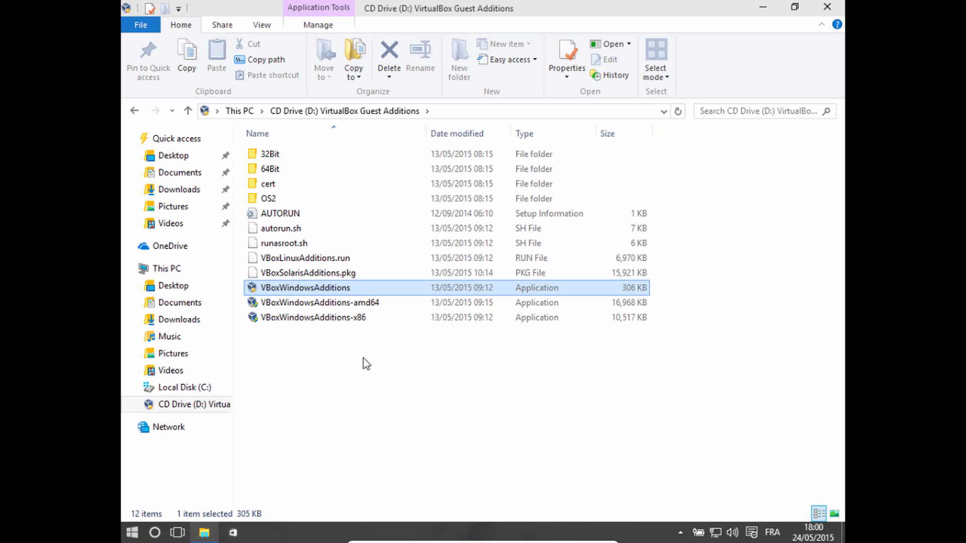
double_click(306, 288)
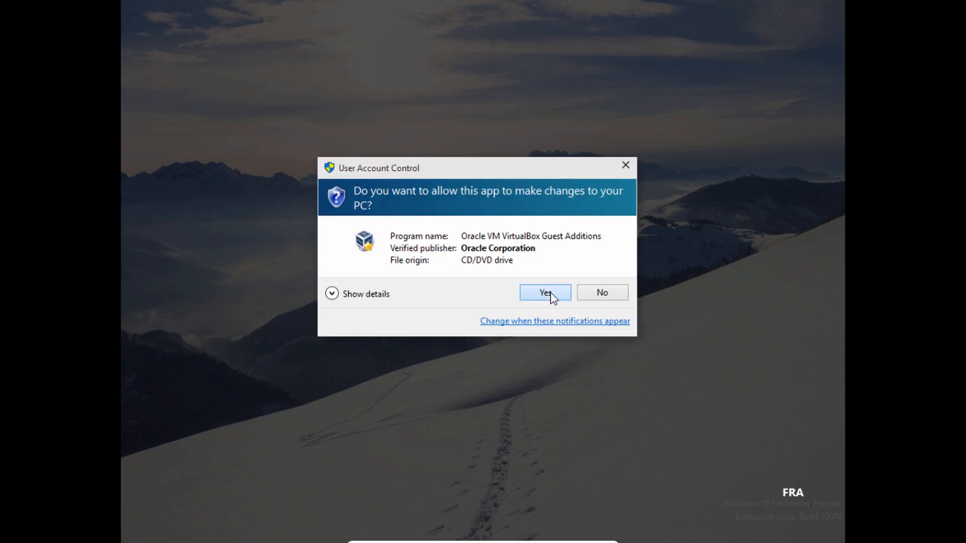
Allow the installer, keep the default folder, and finish with Reboot now.
click(544, 292)
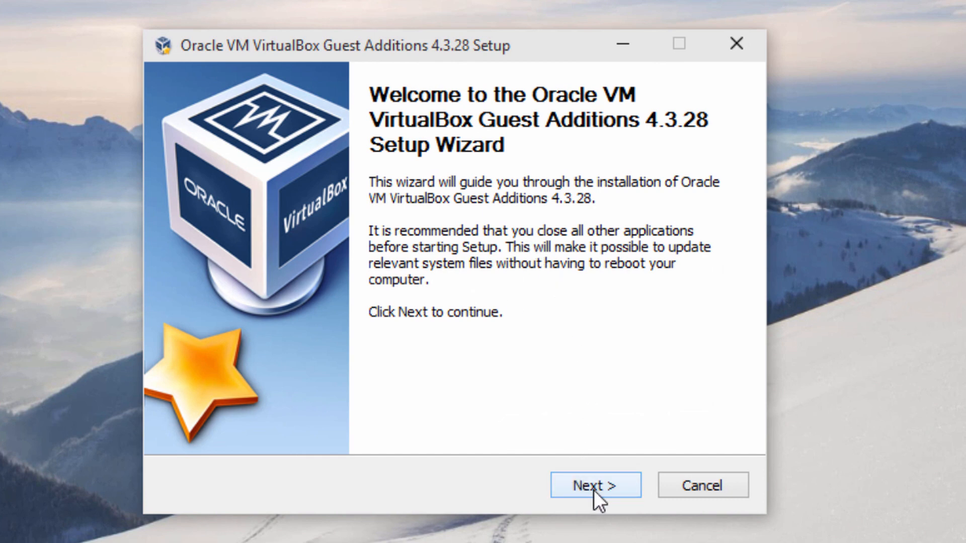
click(595, 485)
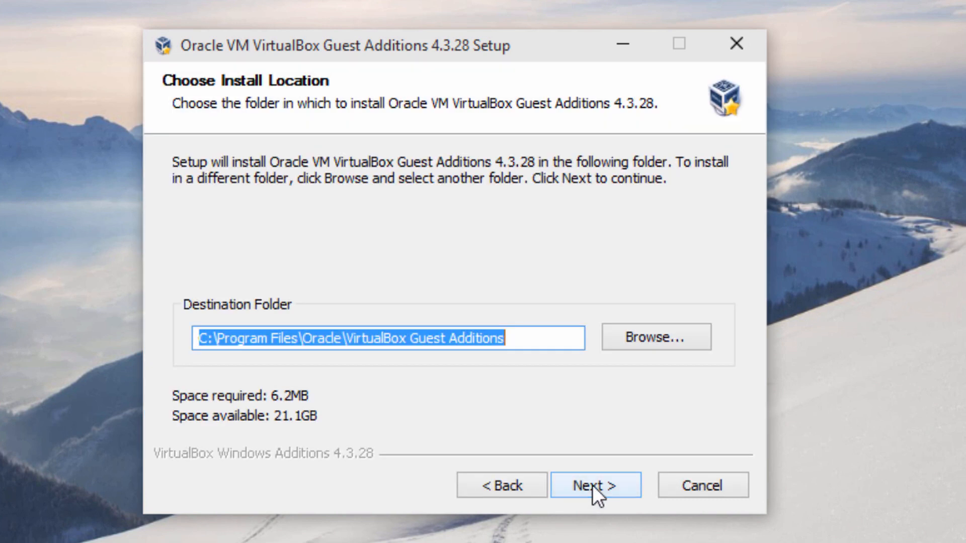
click(594, 485)
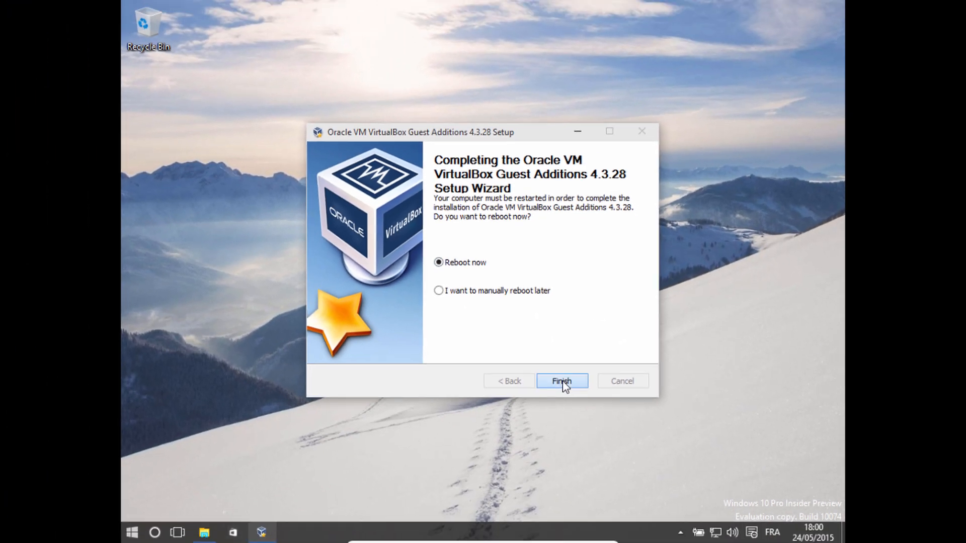
click(560, 380)
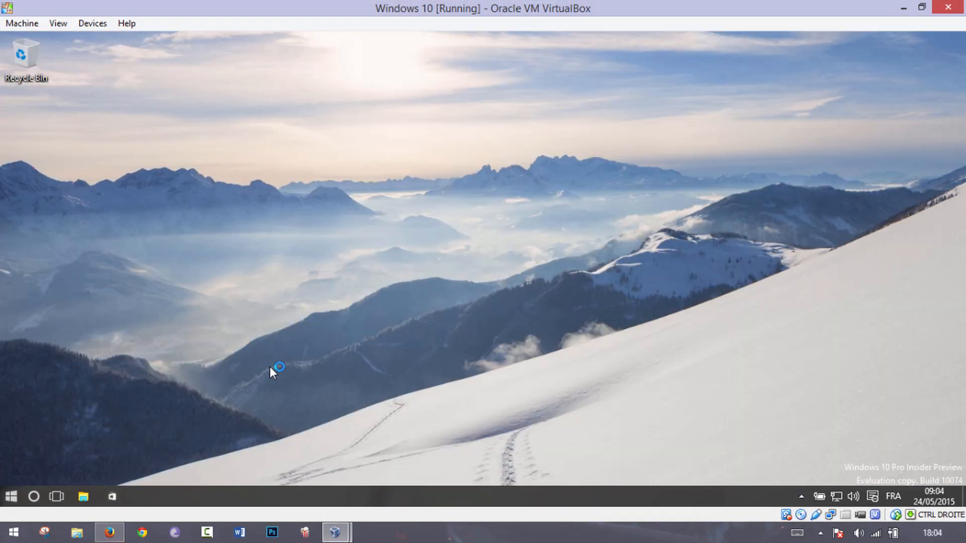
mouse_move(56, 380)
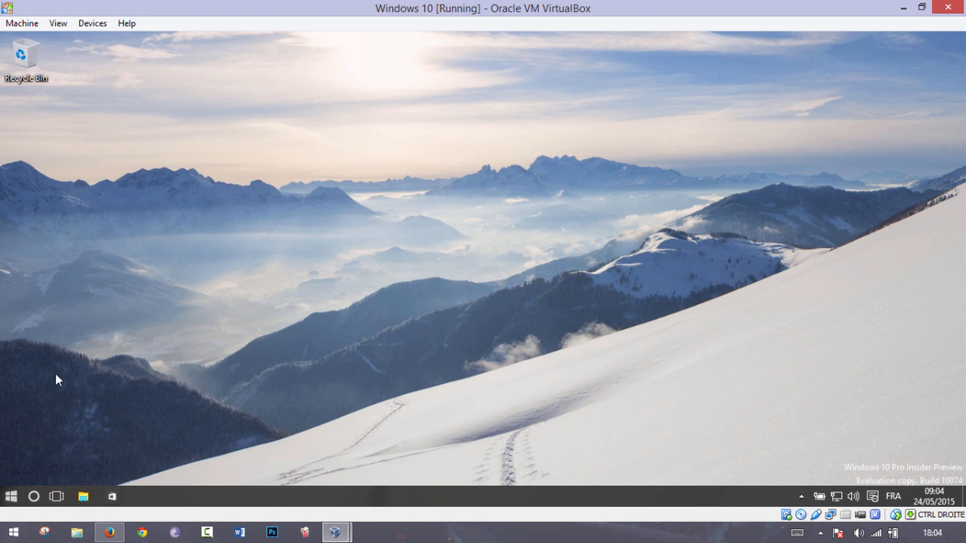
mouse_move(136, 253)
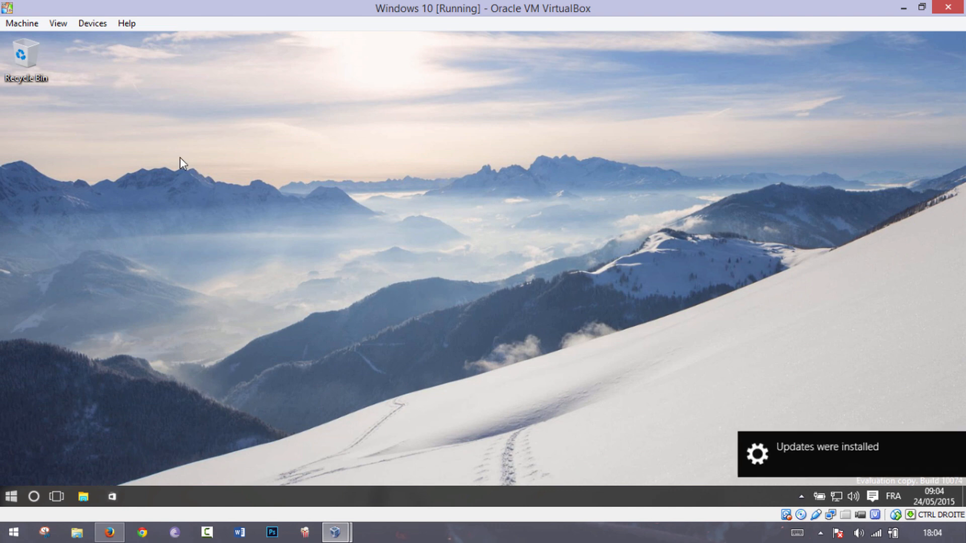
Close the VM via Machine > Close with 'Power off the machine'.
click(21, 23)
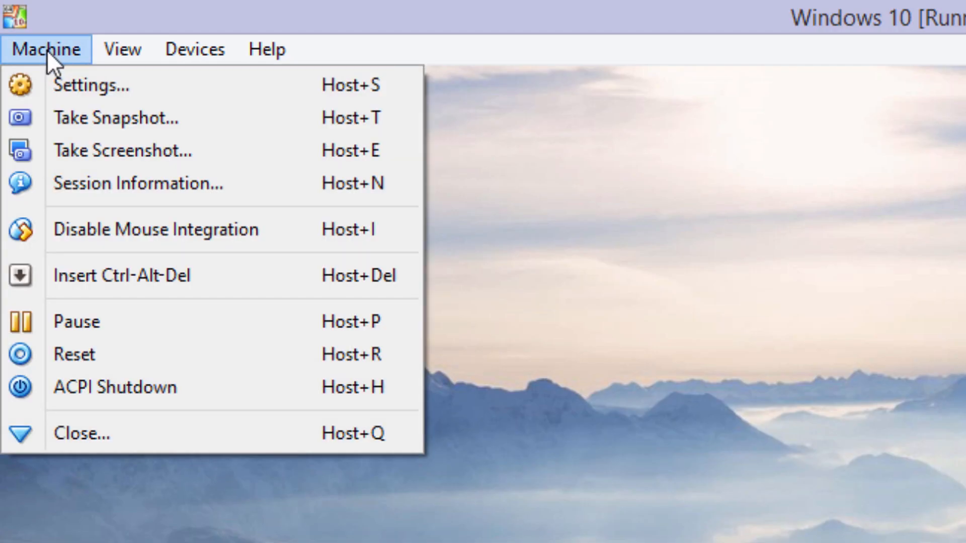
click(81, 433)
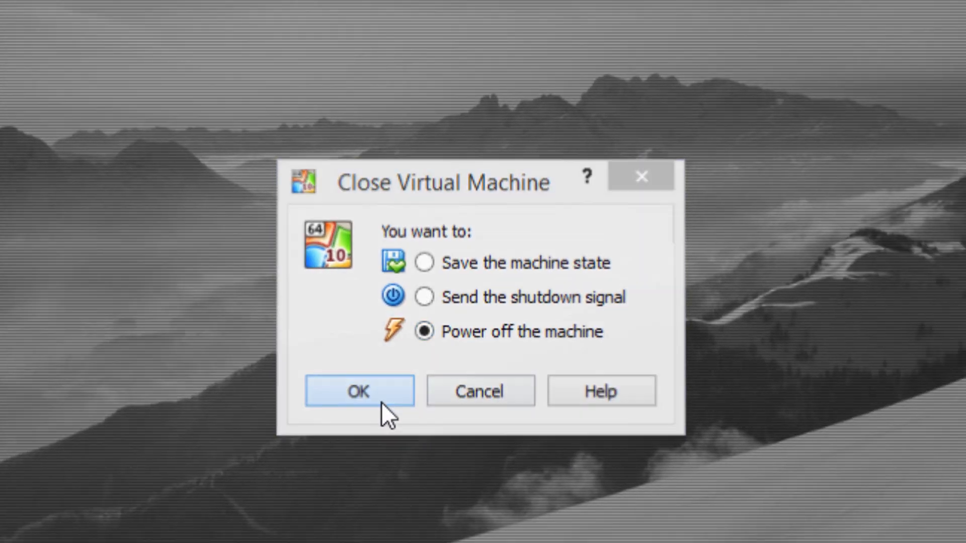
click(359, 391)
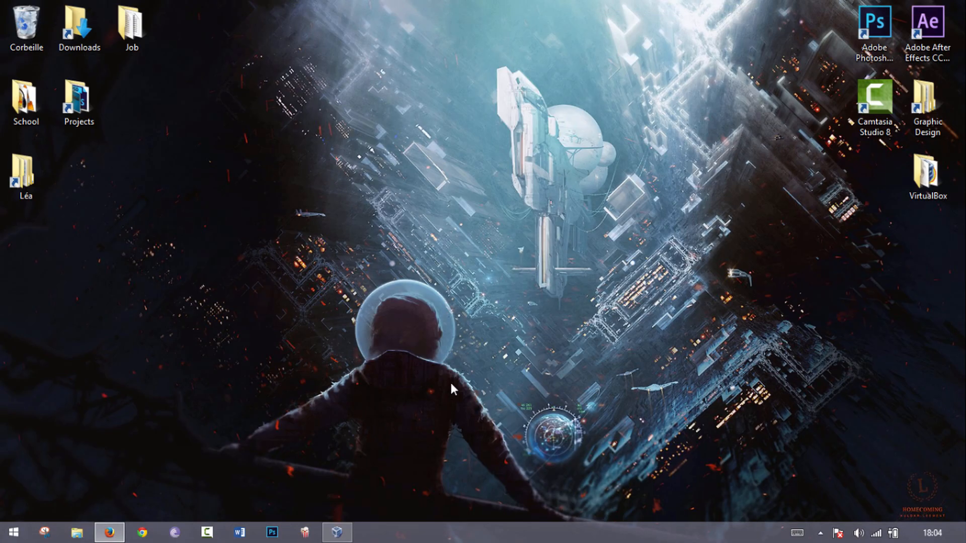
Start the Windows 10 VM again from VirtualBox Manager.
click(337, 532)
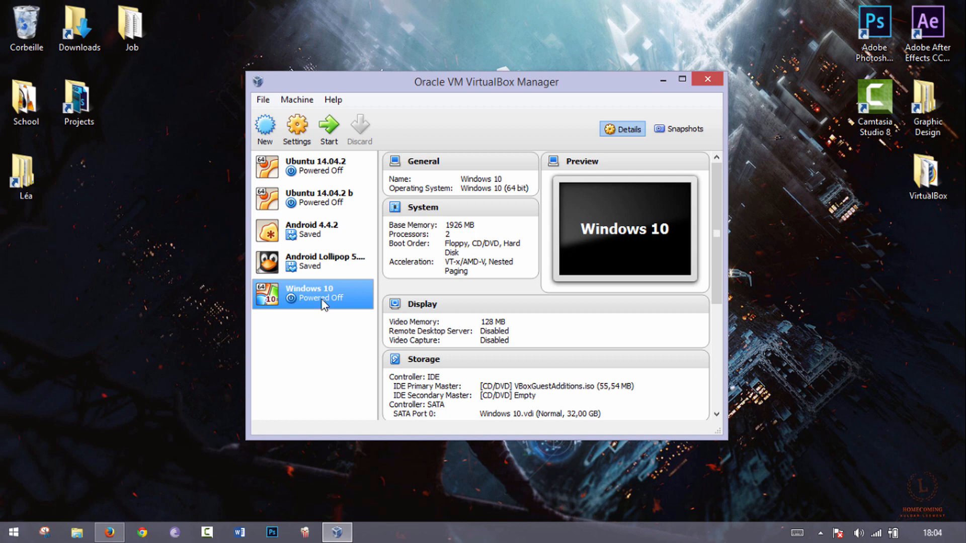
mouse_move(393, 249)
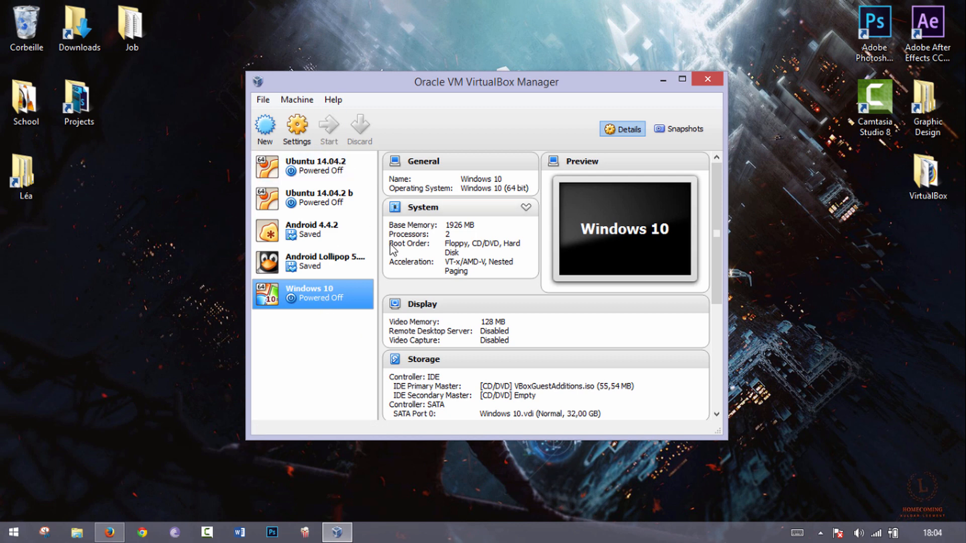
click(328, 126)
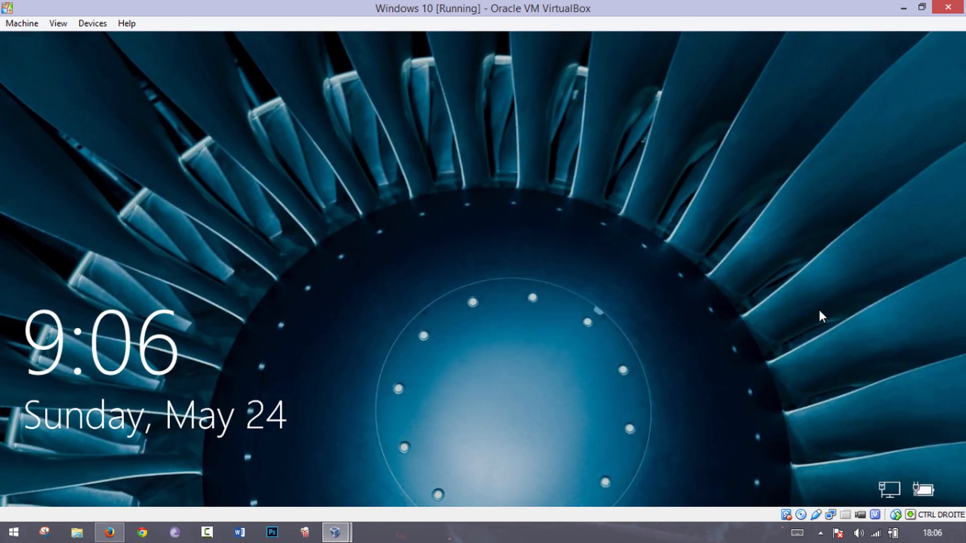
mouse_move(514, 301)
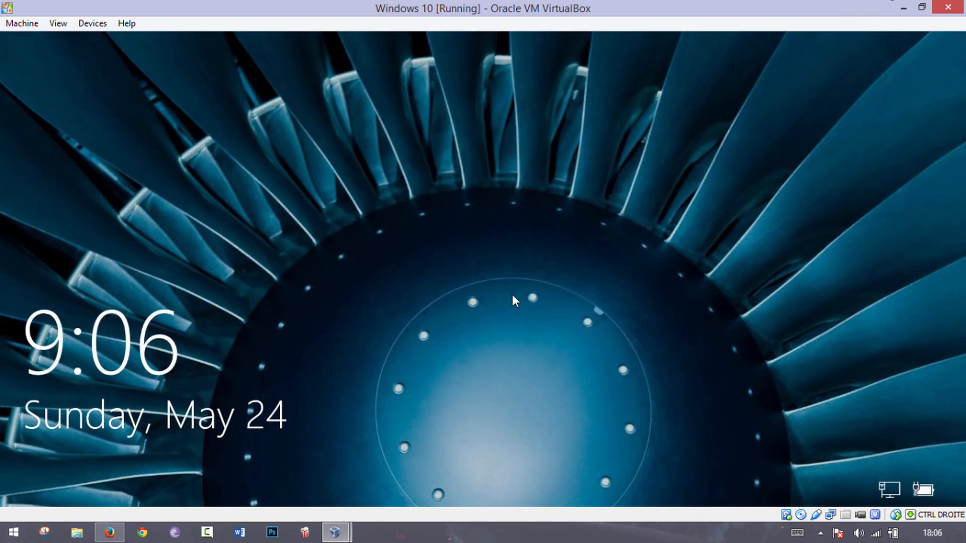
Enter the password at the sign-in box and submit it.
click(514, 300)
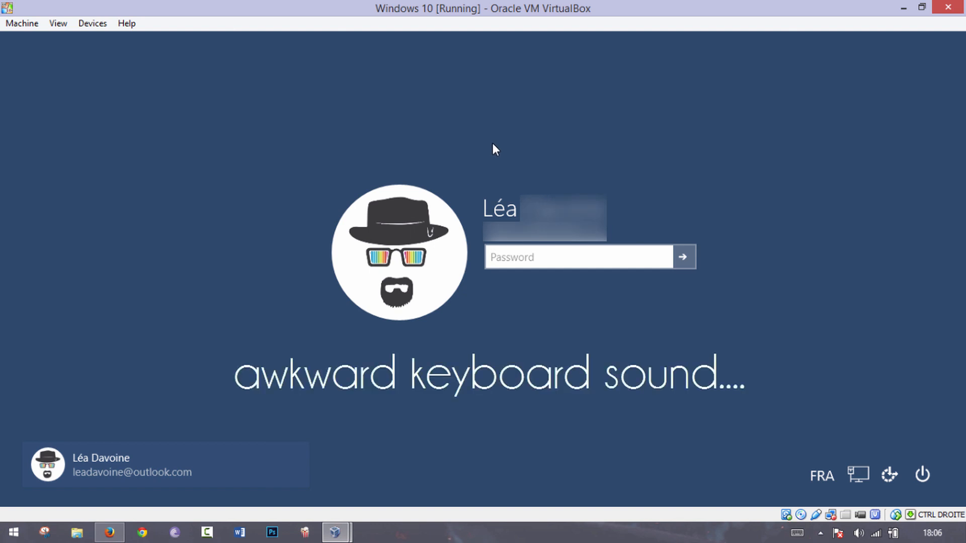
text(password)
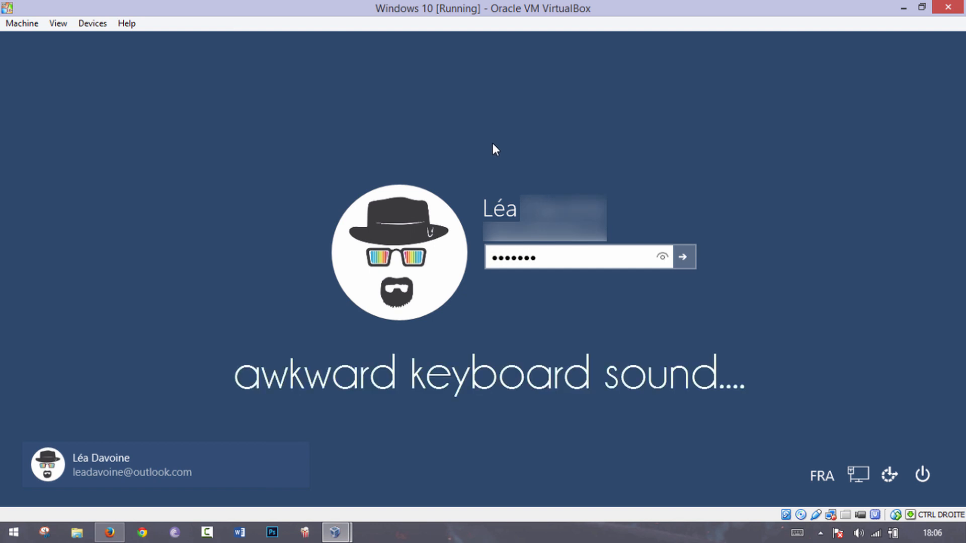
click(682, 257)
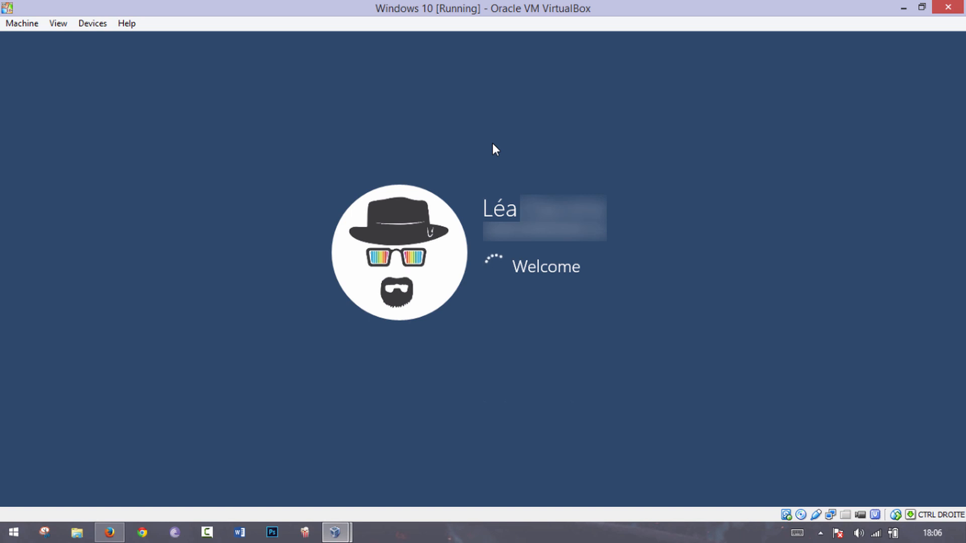